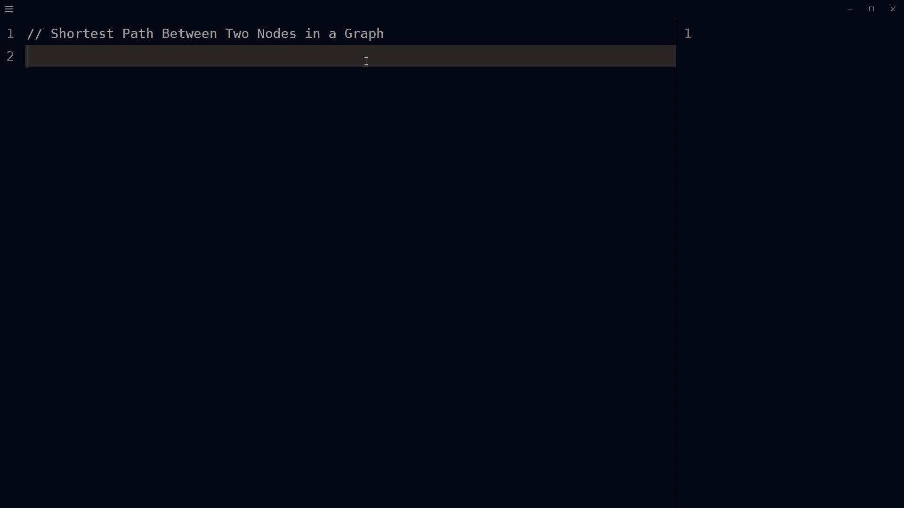
- Write the shortestPath(graph, start, end) header and declare an empty distances object
text(function shortestPath(graph, start, end) {)
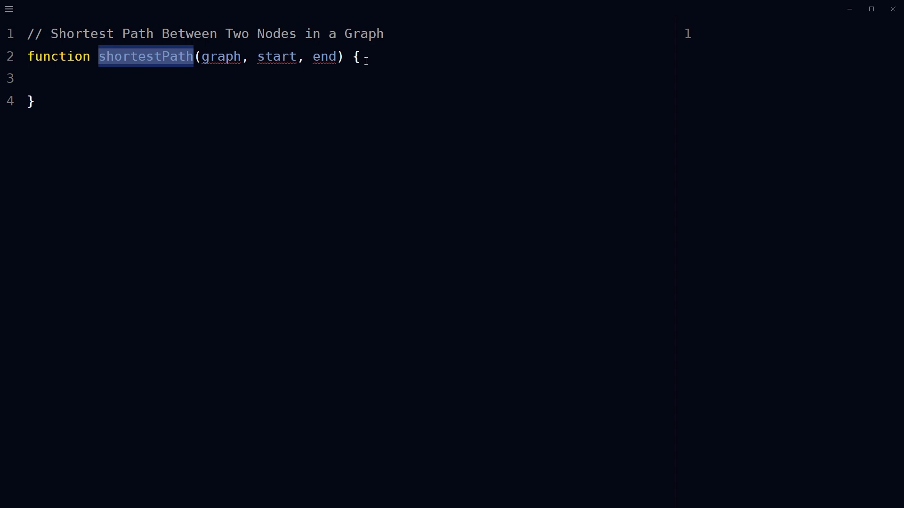
text(let distances = {};)
text(let queue = [];)
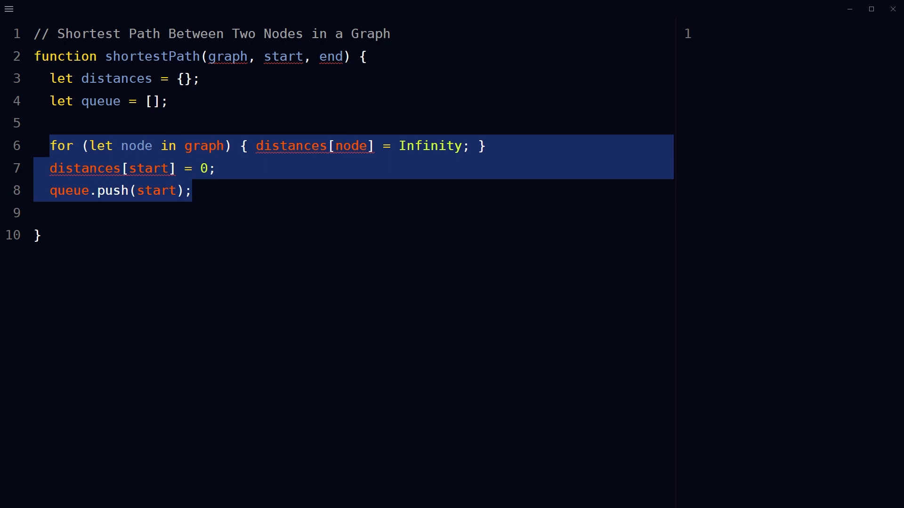
- Add a while (queue.length) loop that shifts currentNode and iterates over graph[currentNode] neighbours
text(while (queue.length) {)
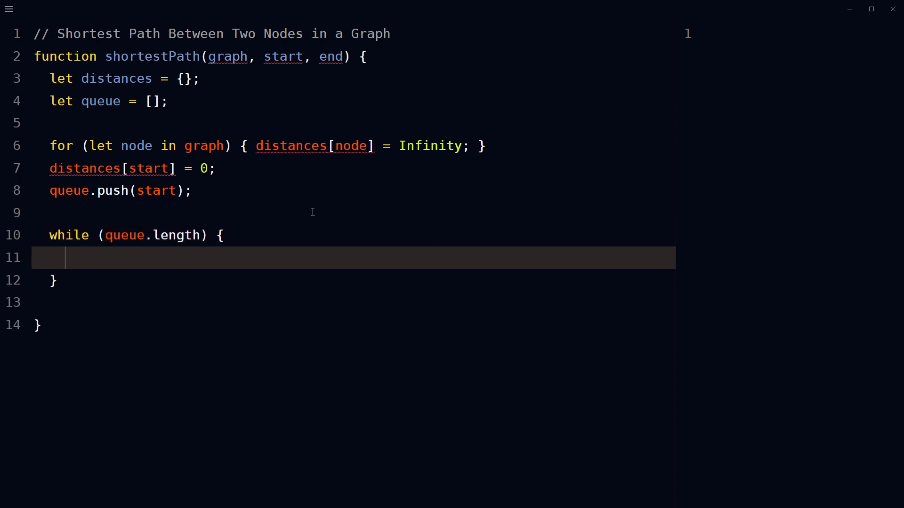
text(let currentNode = queue.shift();)
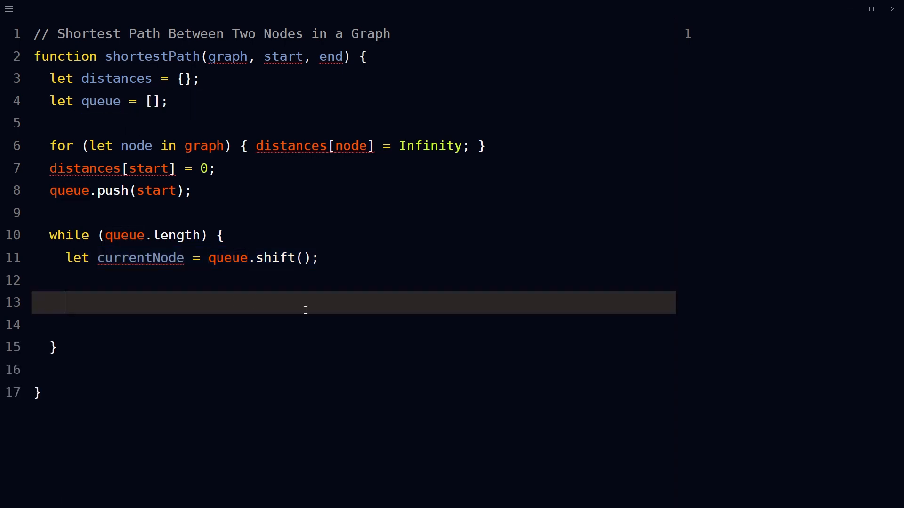
text(for (let neighbor in graph[currentNode]) {)
text(queue.push(neighbor);)
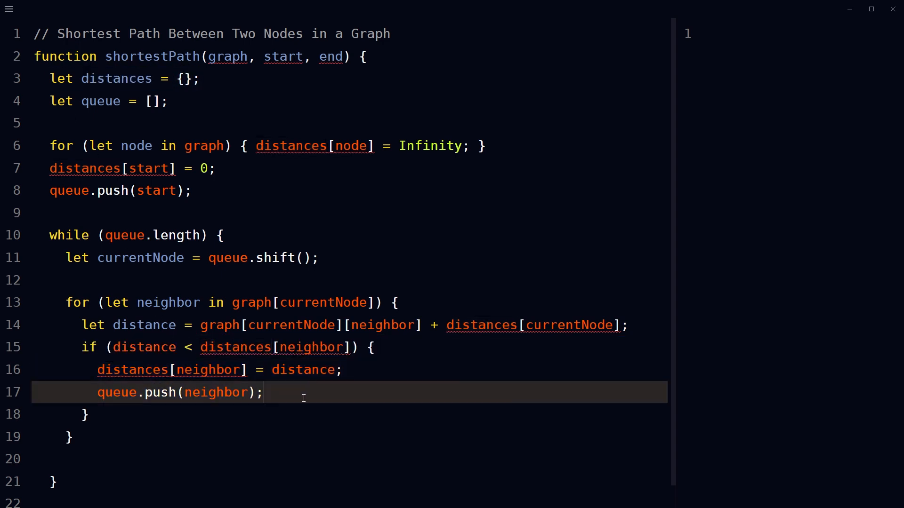
- Return distances[end] from the function, then define let start = 'A' below it
text(return distances[end];)
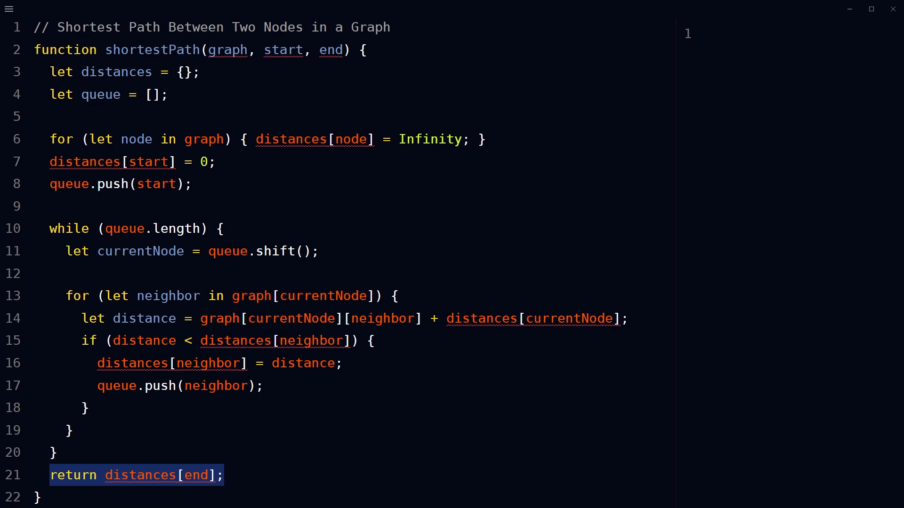
double_click(116, 72)
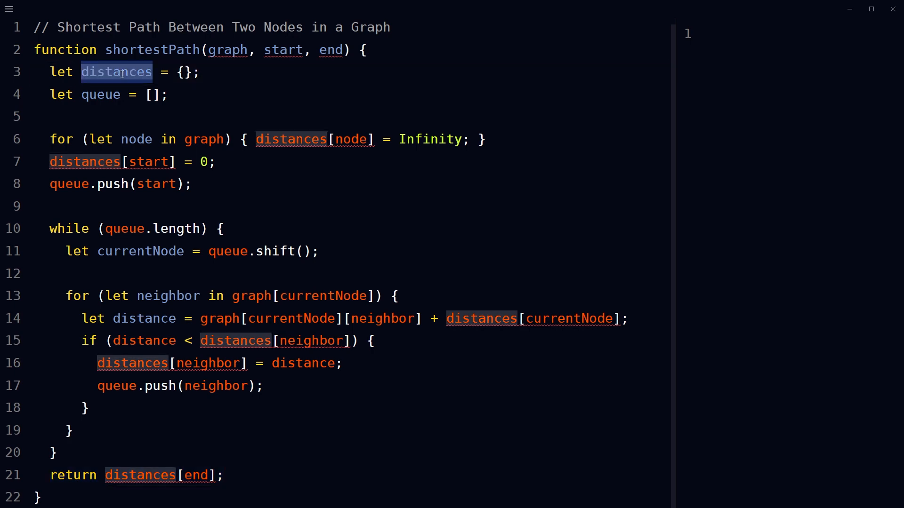
click(278, 475)
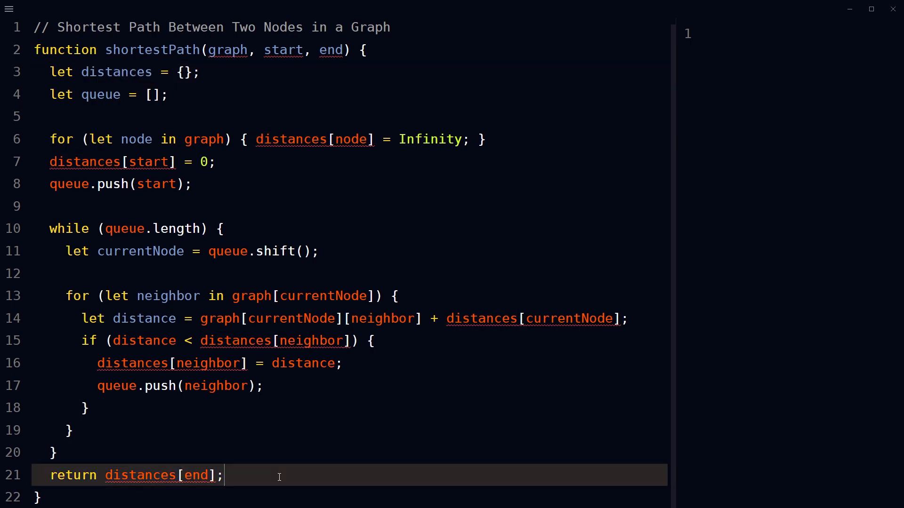
scroll(down, 3)
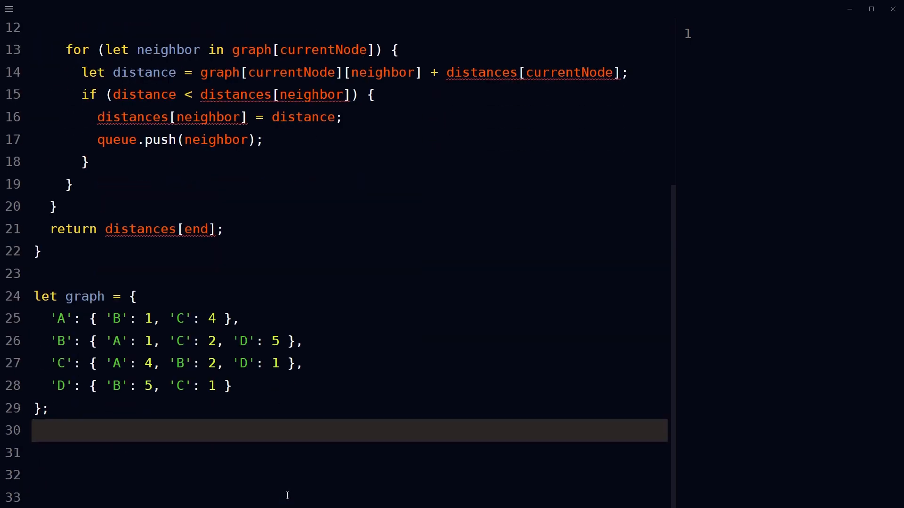
text(let start = 'A';)
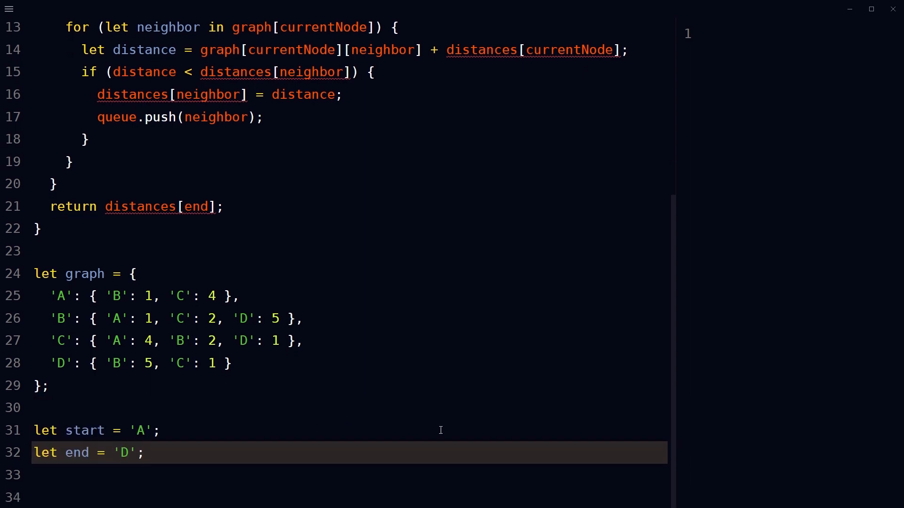